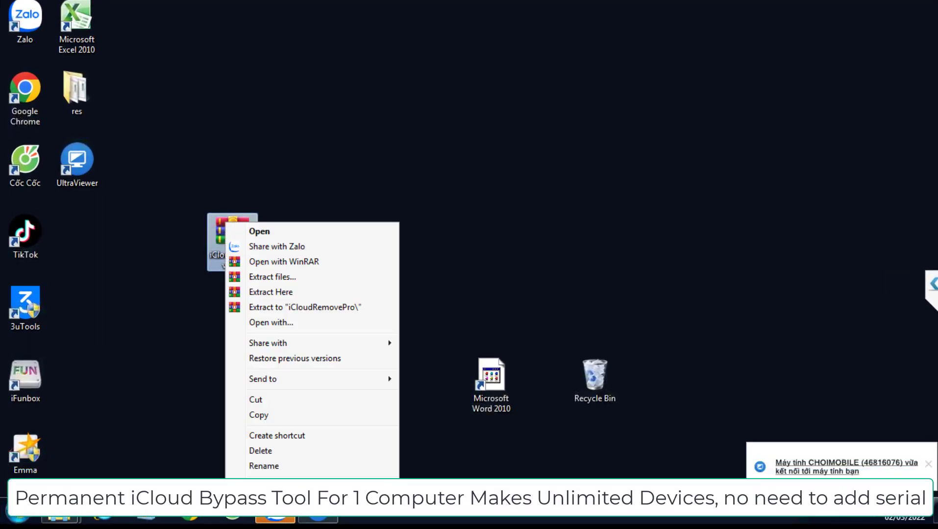
- Extract the iCloudRemovePro archive and run its batch file to show the device ID
left_click(272, 277)
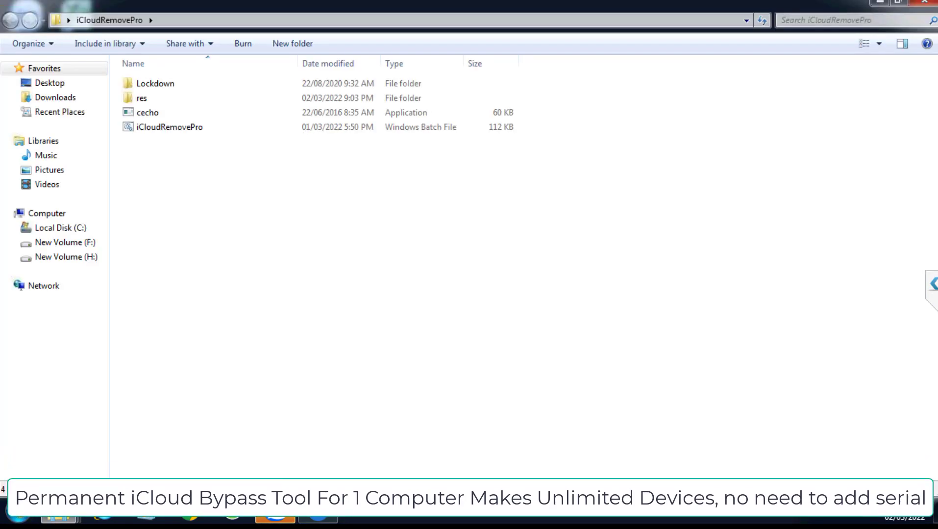
double_click(169, 127)
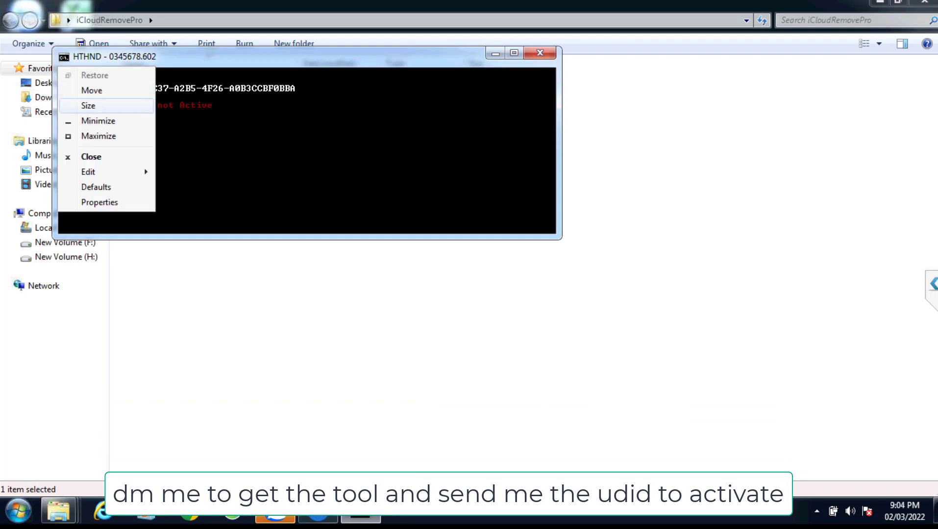
left_click(100, 201)
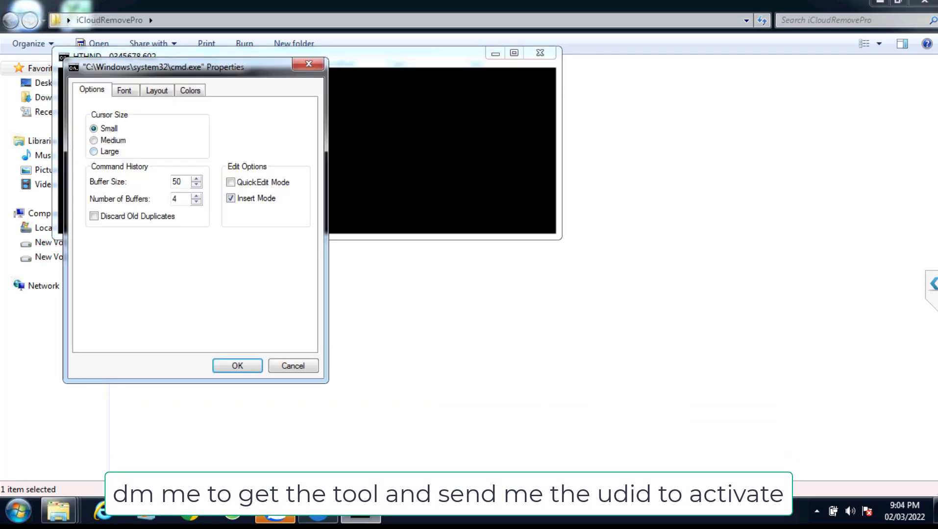
left_click(190, 90)
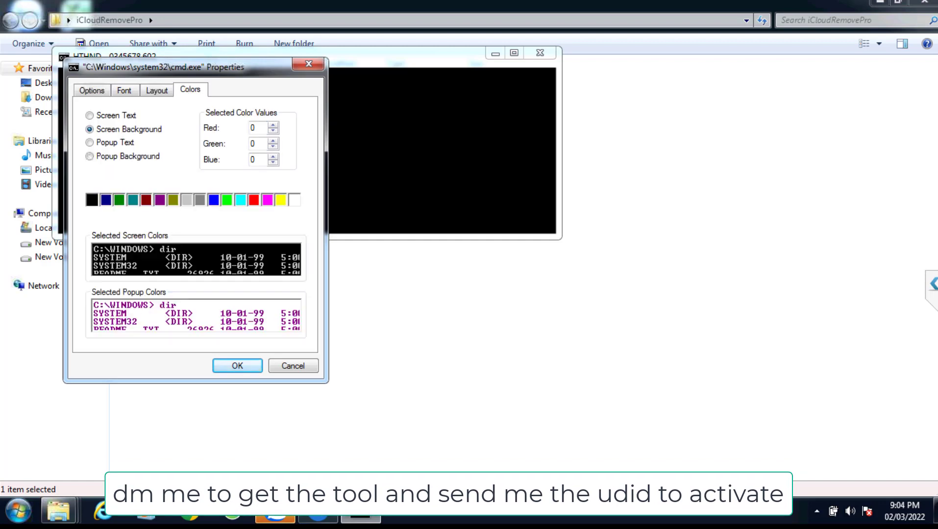
left_click(157, 90)
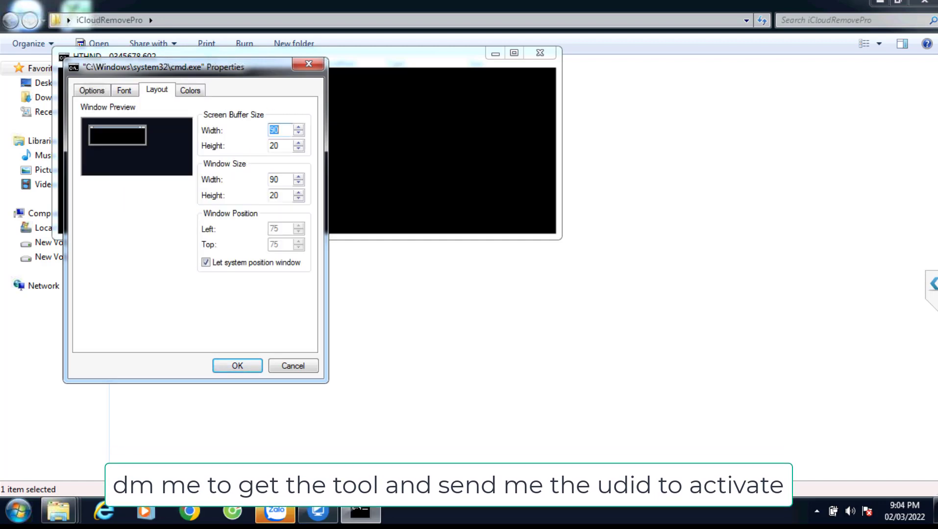
left_click(92, 89)
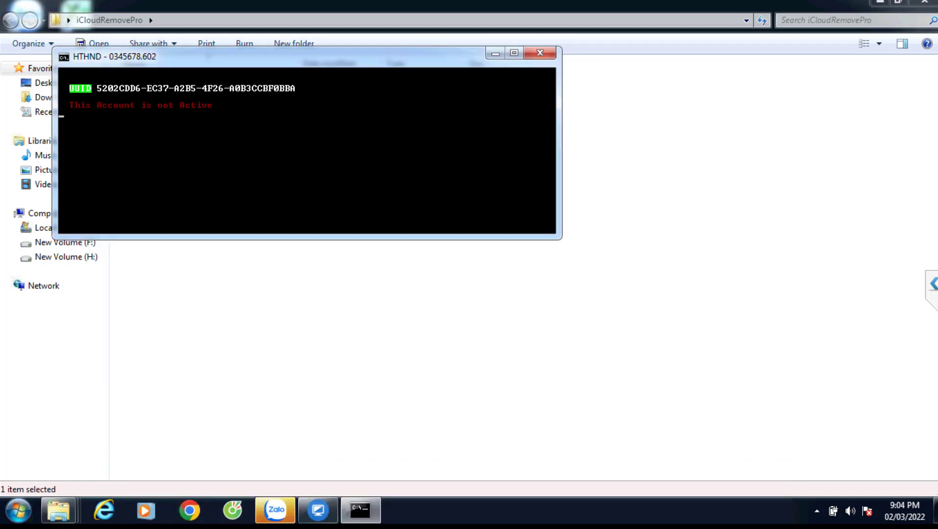
- Bring the tool to its eight-option bypass menu with an empty Notepad open alongside
right_click(114, 56)
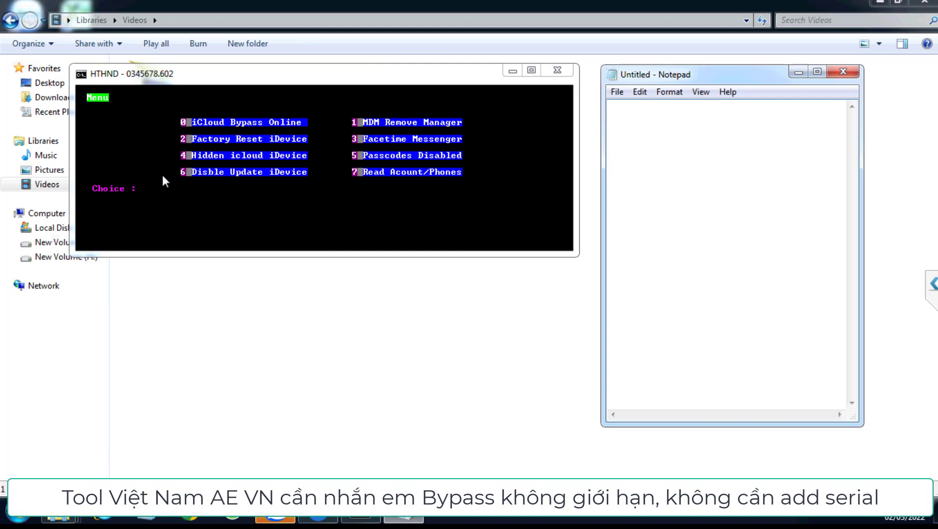
type("0")
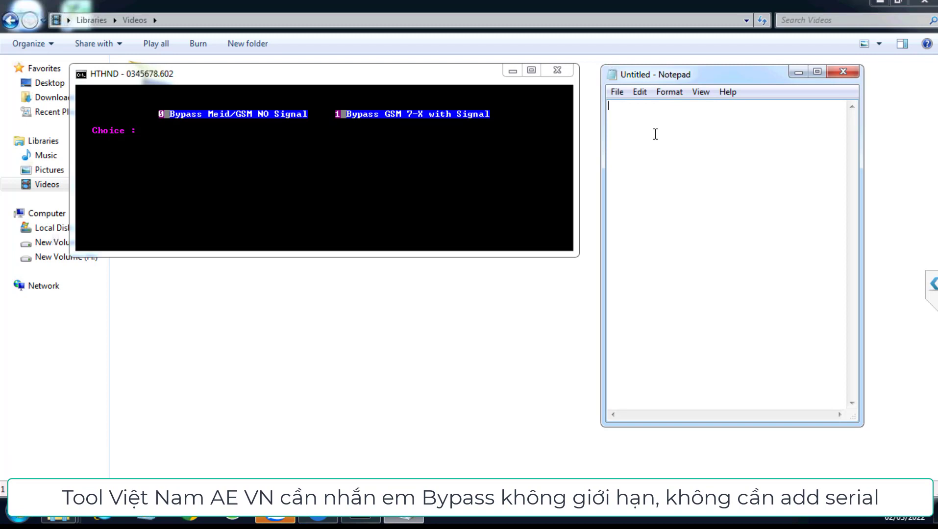
type("TES")
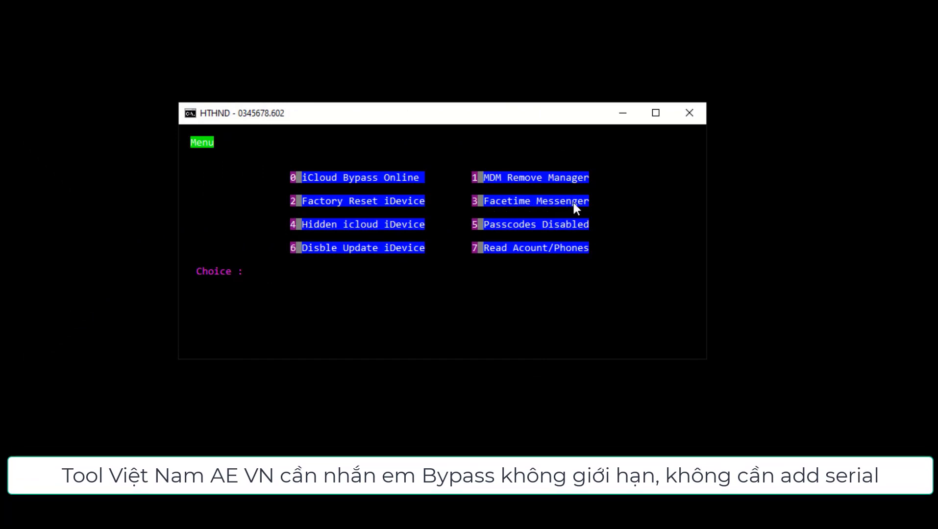
mouse_move(490, 258)
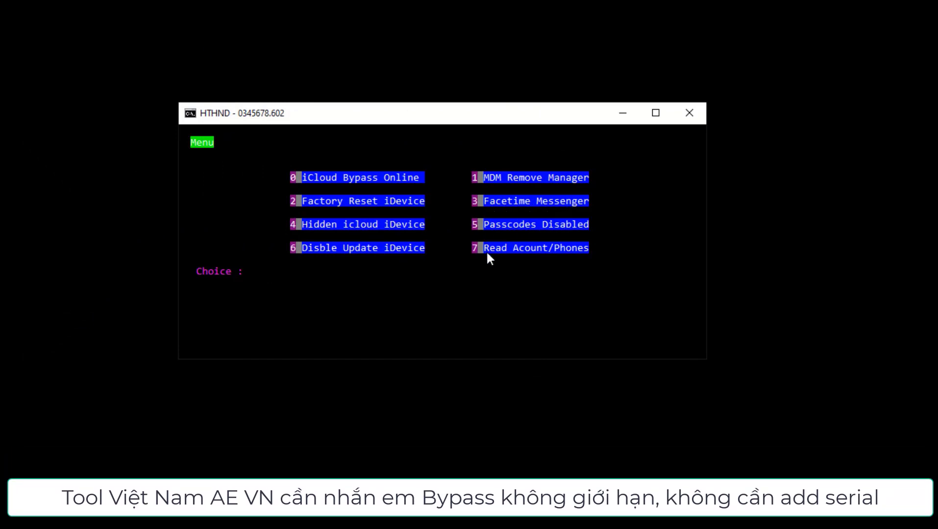
mouse_move(452, 274)
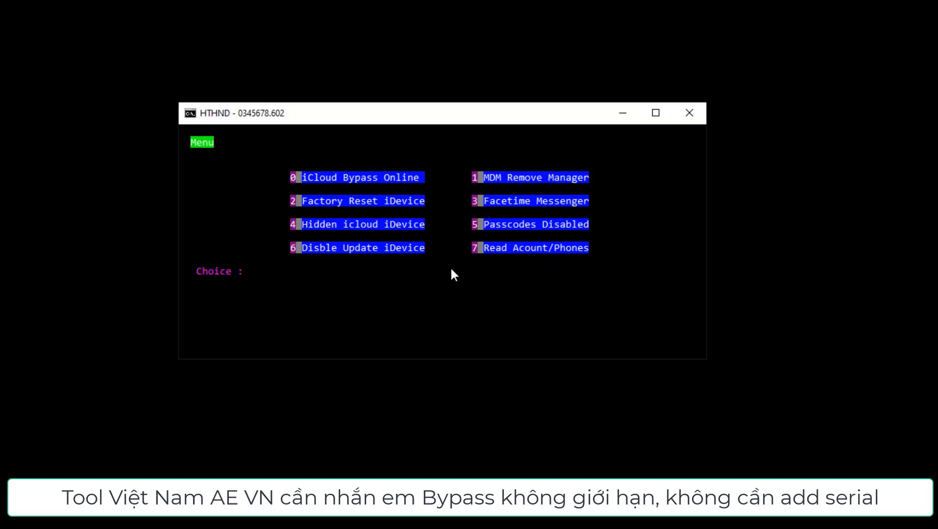
type("0")
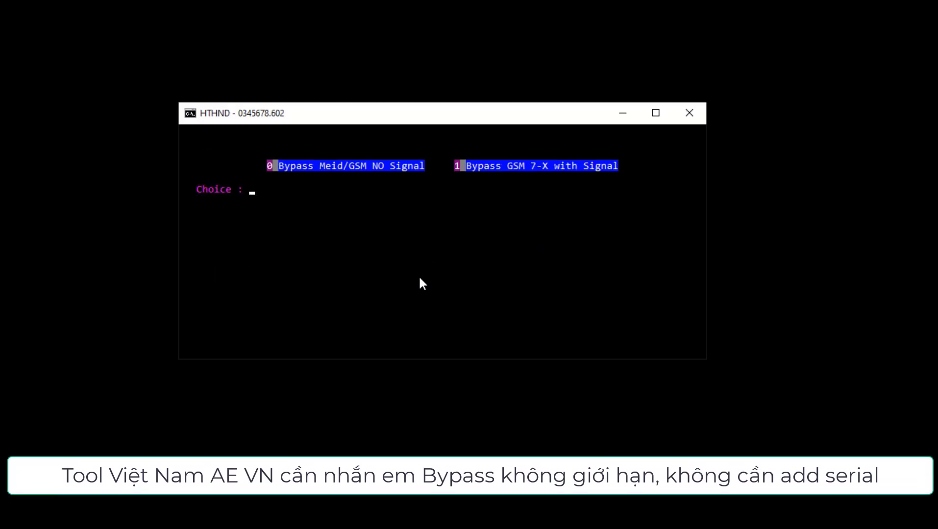
mouse_move(393, 174)
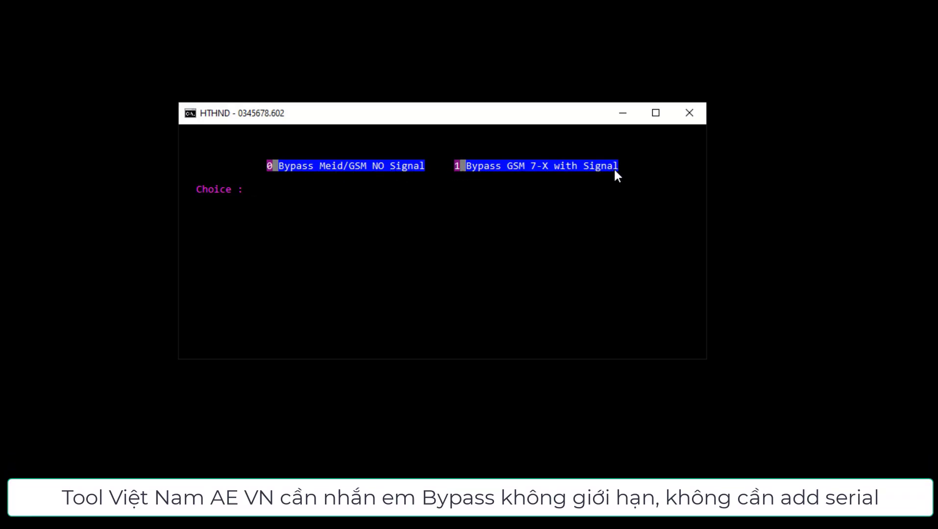
type("0")
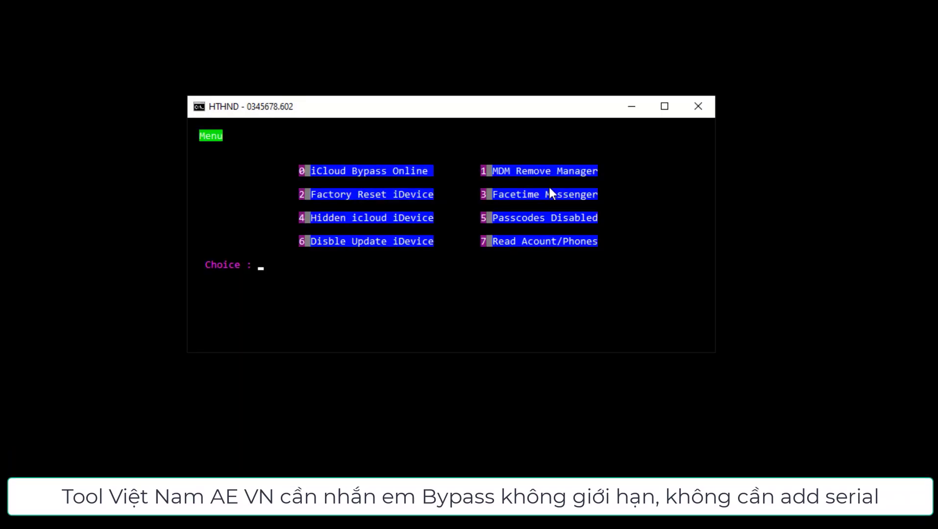
mouse_move(522, 228)
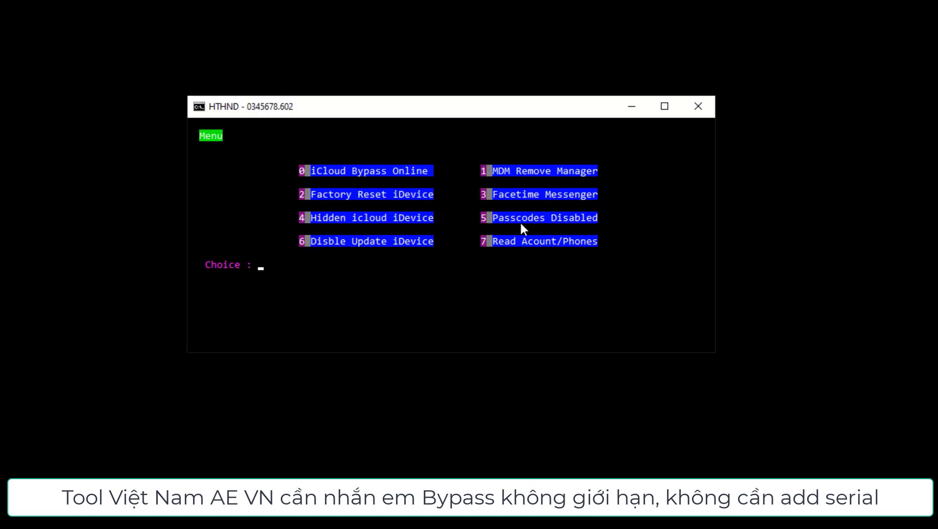